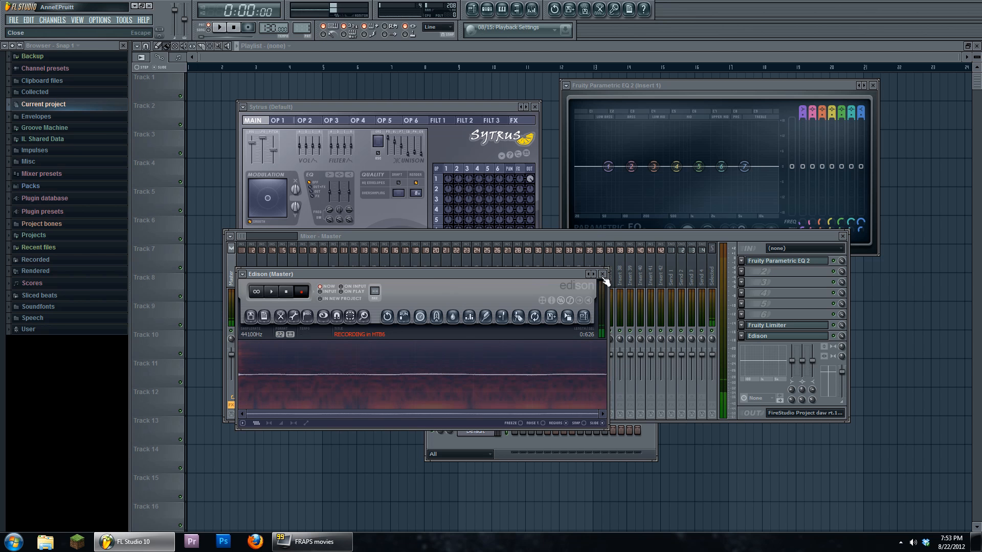
Close the Edison recorder window, leaving Sytrus, Parametric EQ 2 and the mixer open
left_click(601, 274)
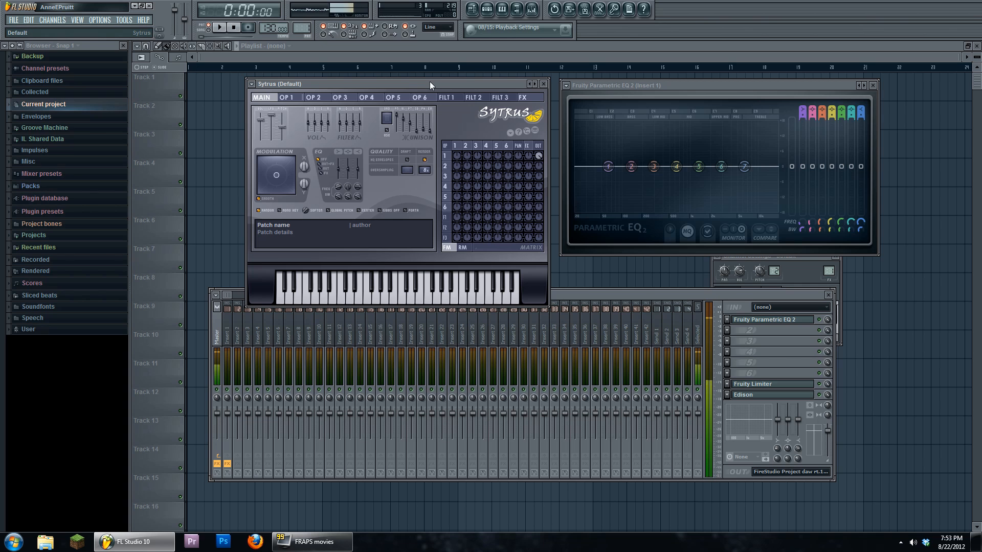
mouse_move(549, 277)
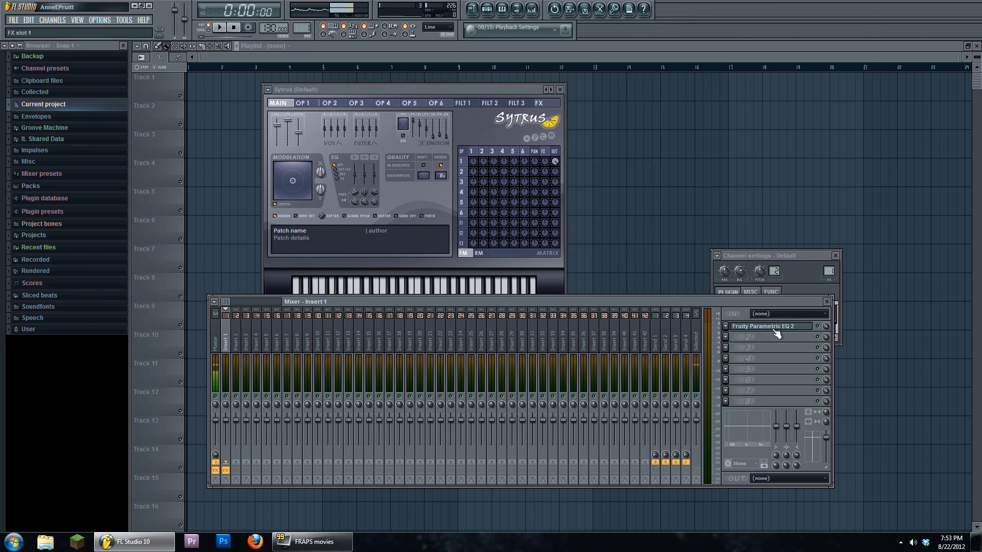
Show the insert 1 Parametric EQ 2, audition a Sytrus note, and bring up the Pattern 1 step sequencer
left_click(769, 326)
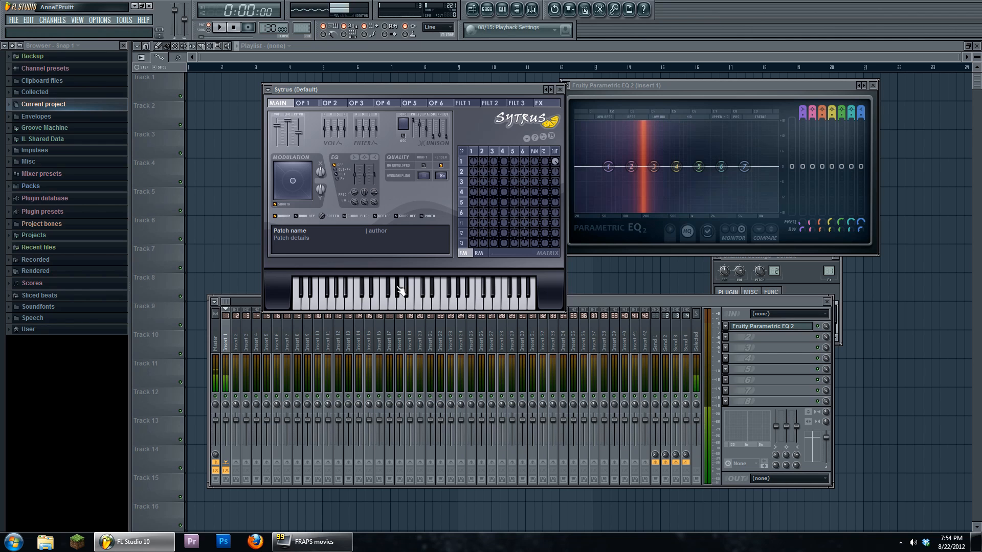
left_click(485, 9)
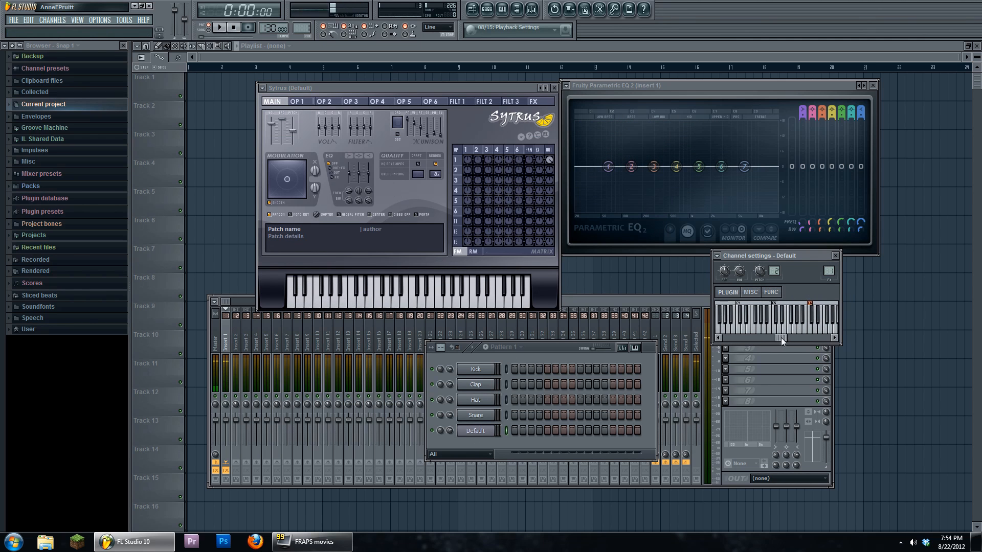
left_click(775, 319)
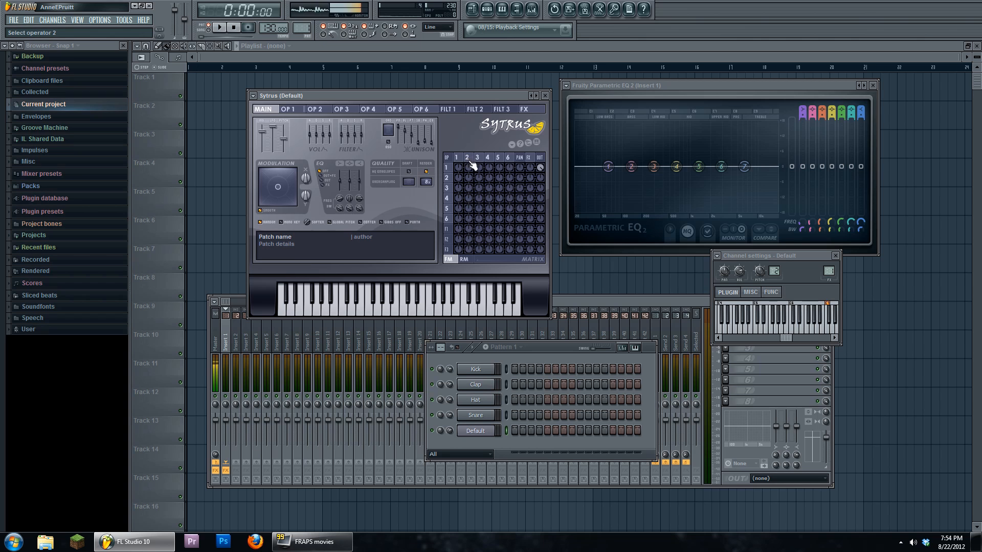
Show operator 2's oscillator page with its sine wave and 2.0000 frequency ratio
left_click(316, 110)
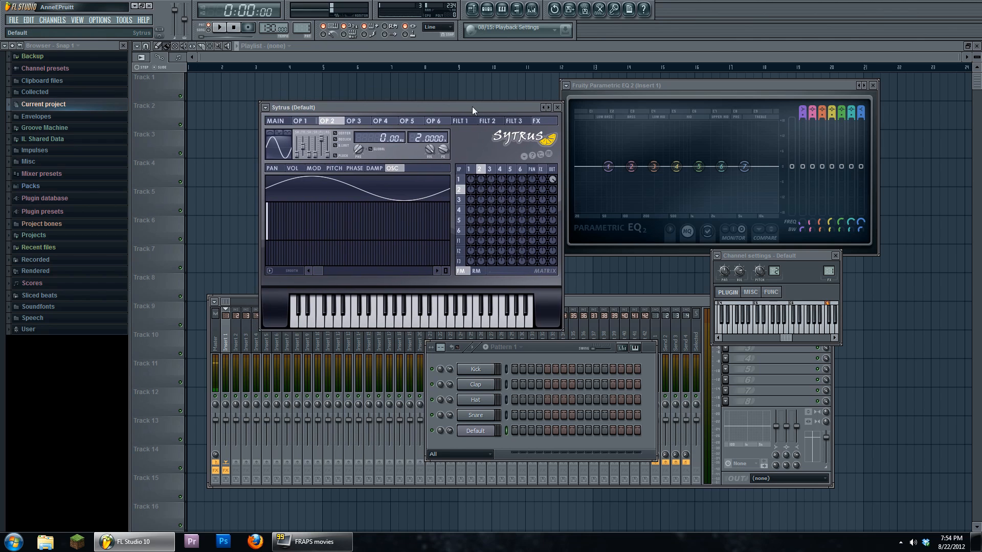
left_click_drag(473, 108, 467, 105)
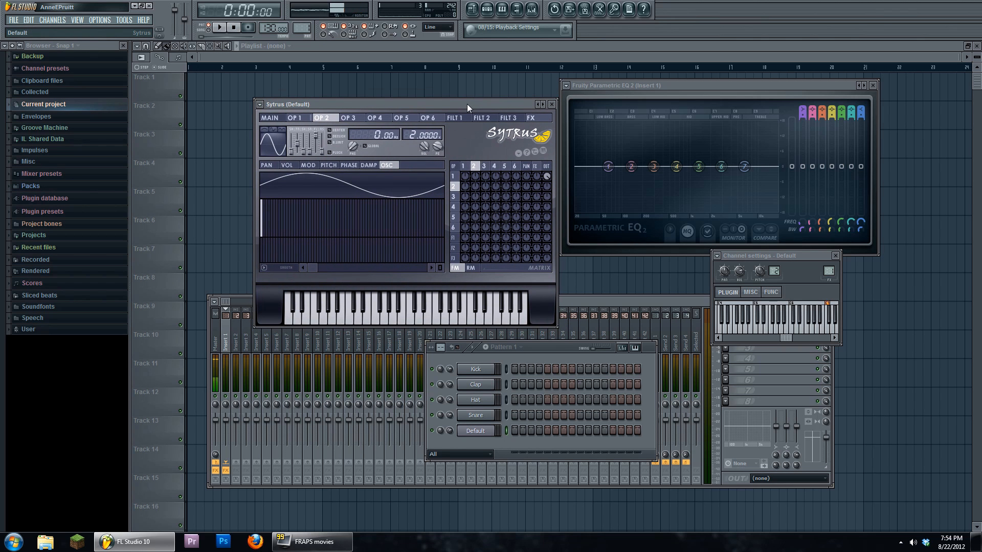
mouse_move(422, 250)
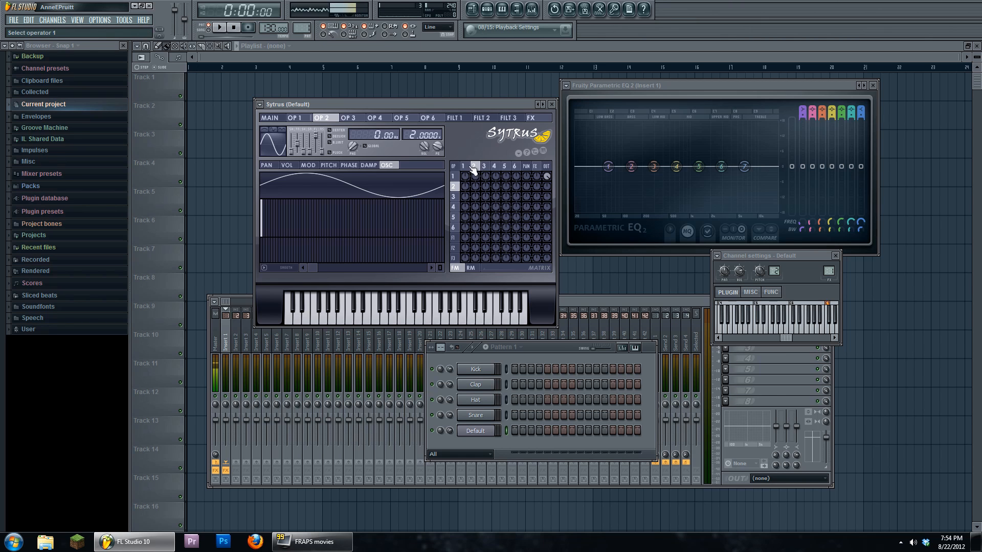
Adjust a matrix modulation amount and shape operator 1's MOD X envelope as a rising ramp
left_click(474, 166)
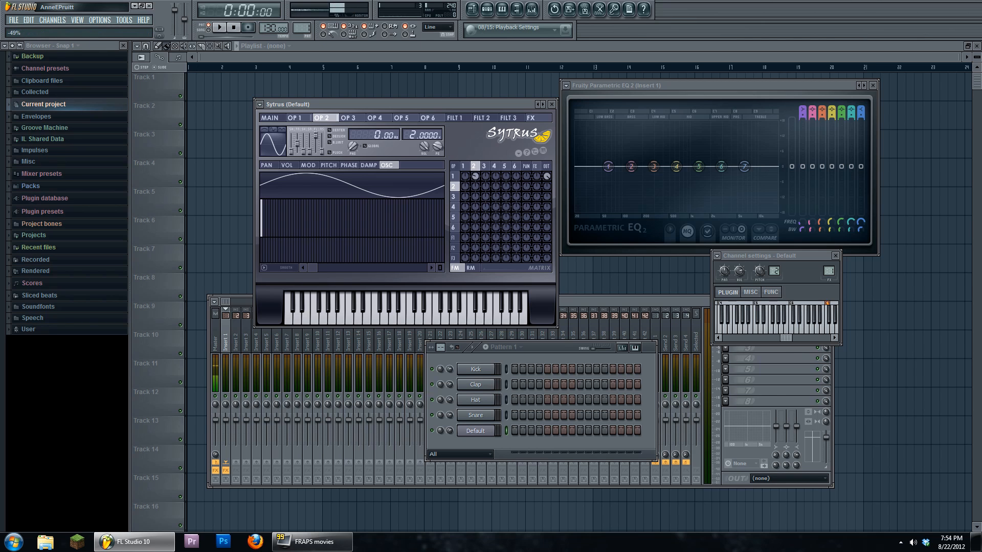
left_click(295, 117)
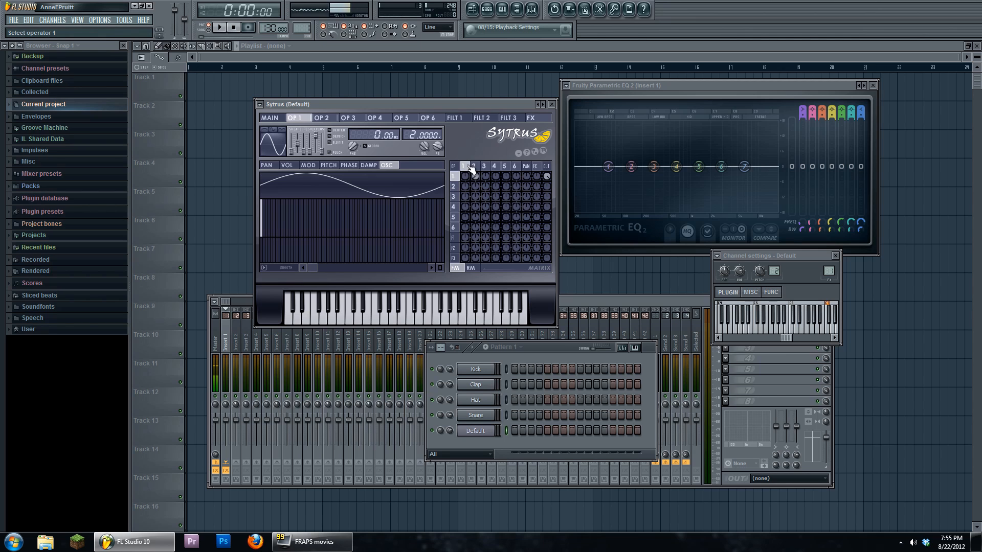
left_click(325, 118)
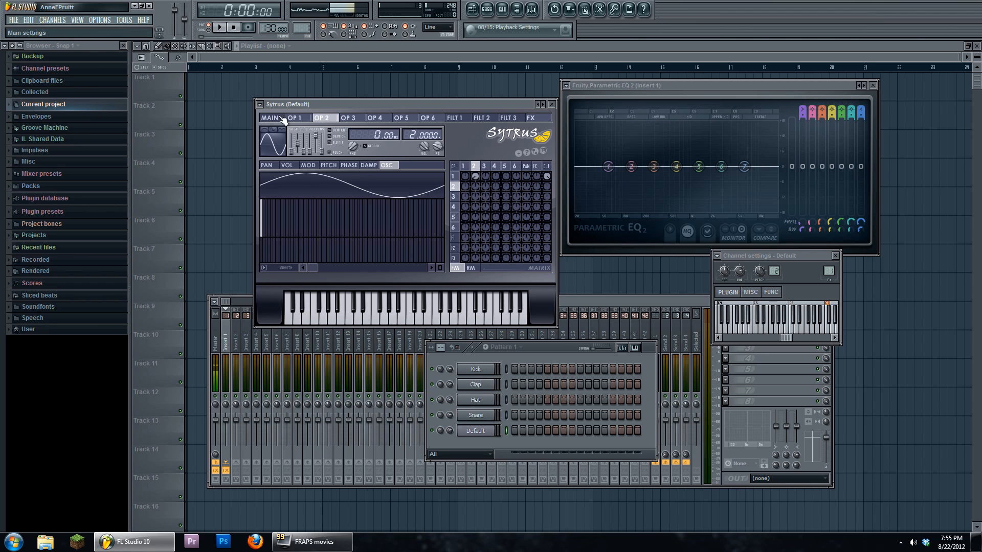
left_click(294, 118)
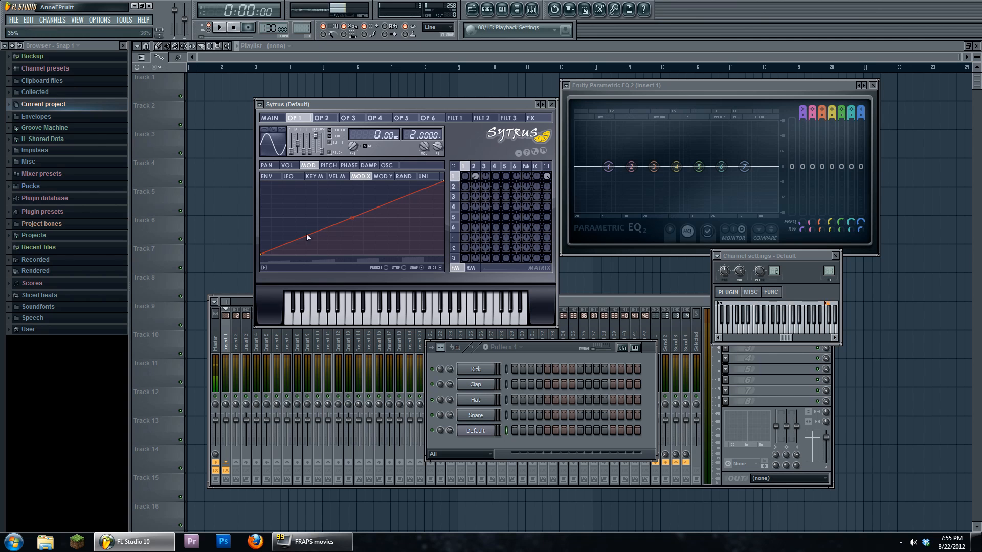
Audition the patch from Sytrus's main page, check operator 2's MOD envelope, and return to MAIN
left_click(269, 118)
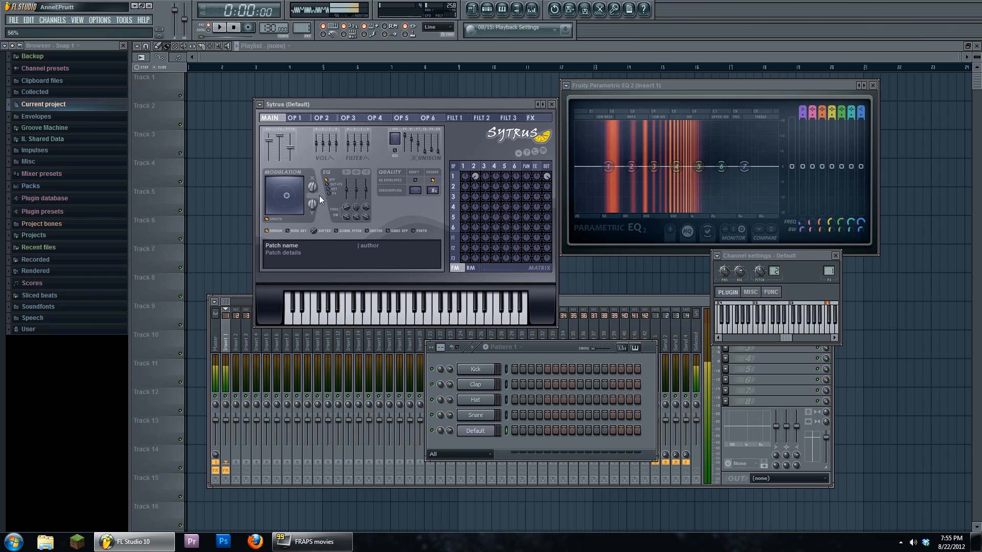
left_click(324, 118)
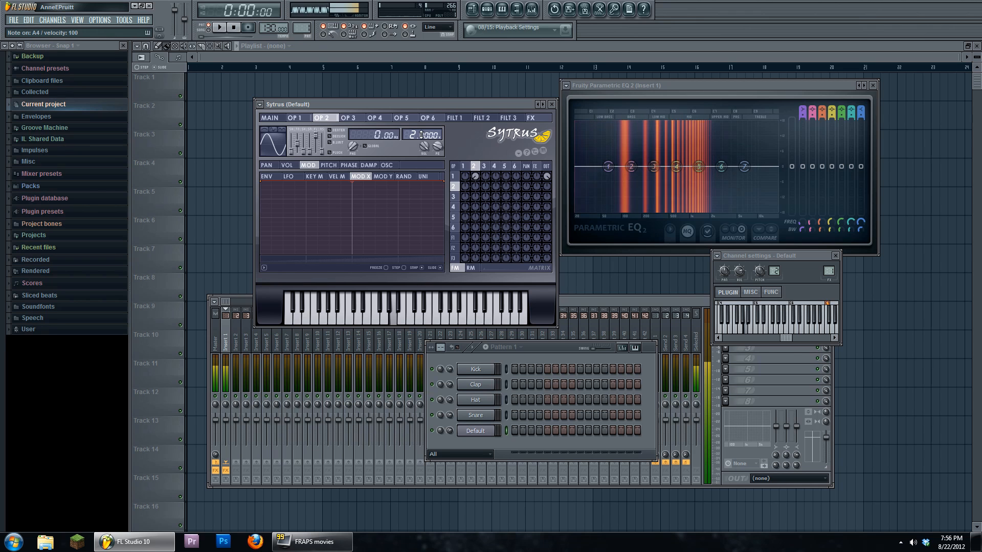
left_click(269, 118)
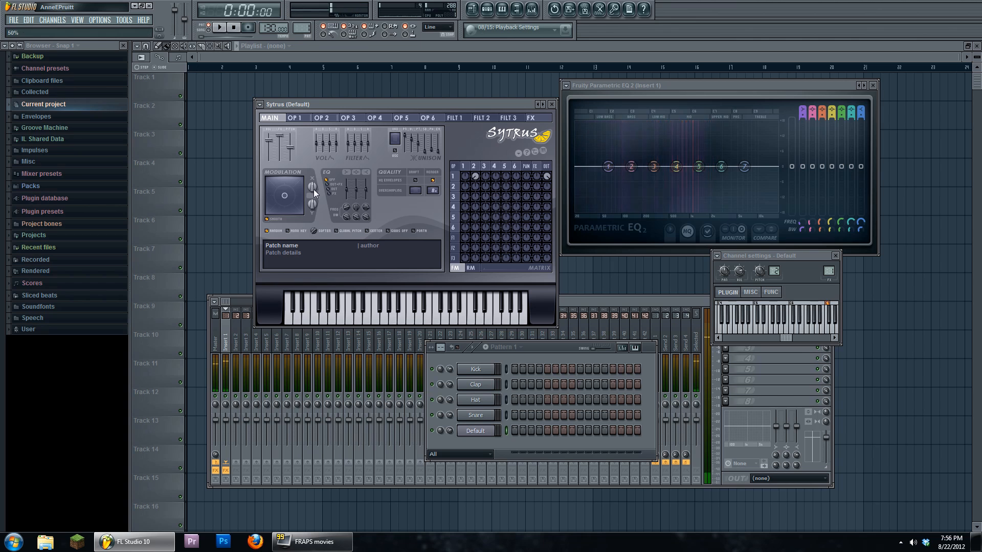
mouse_move(489, 174)
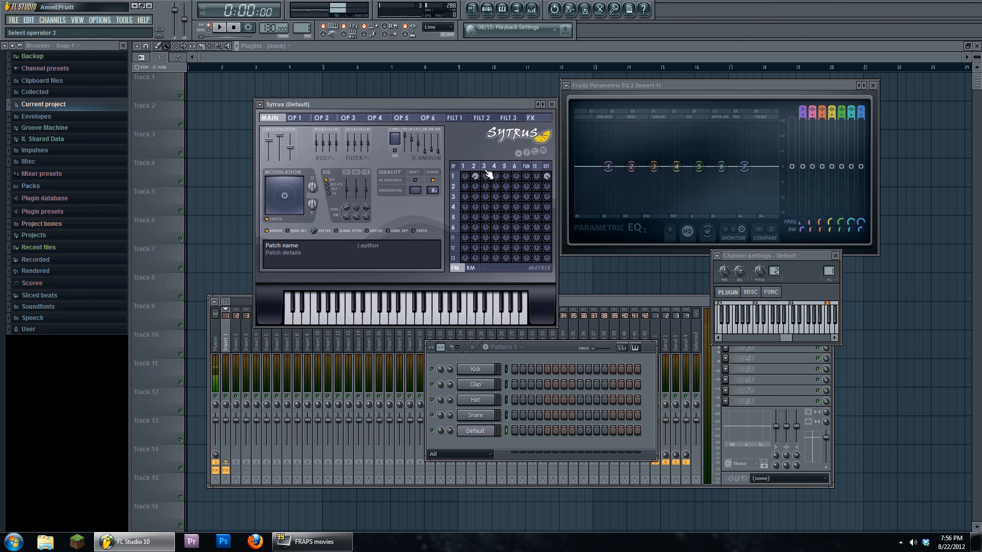
Raise operator 3's frequency ratio to 60, then return to Sytrus's main settings
left_click(325, 118)
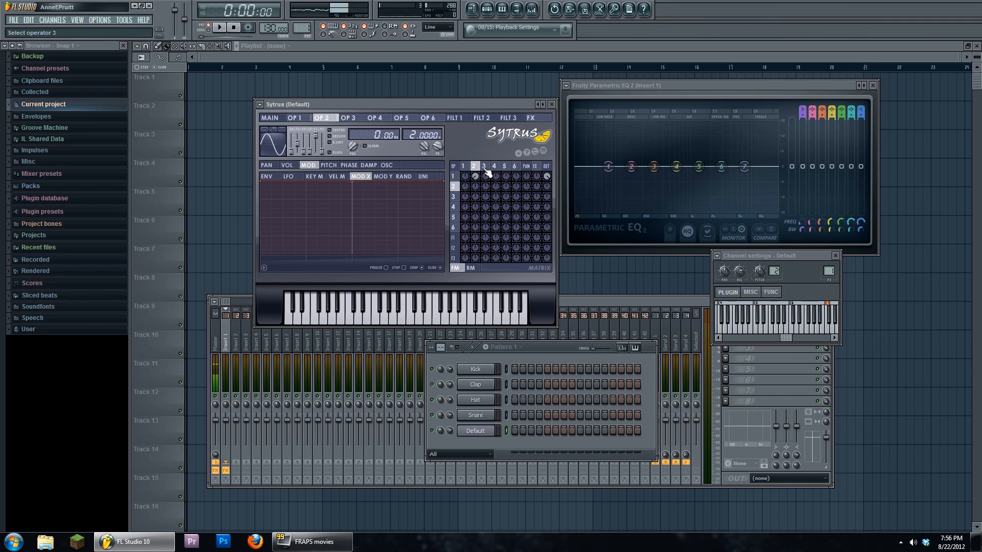
left_click(348, 117)
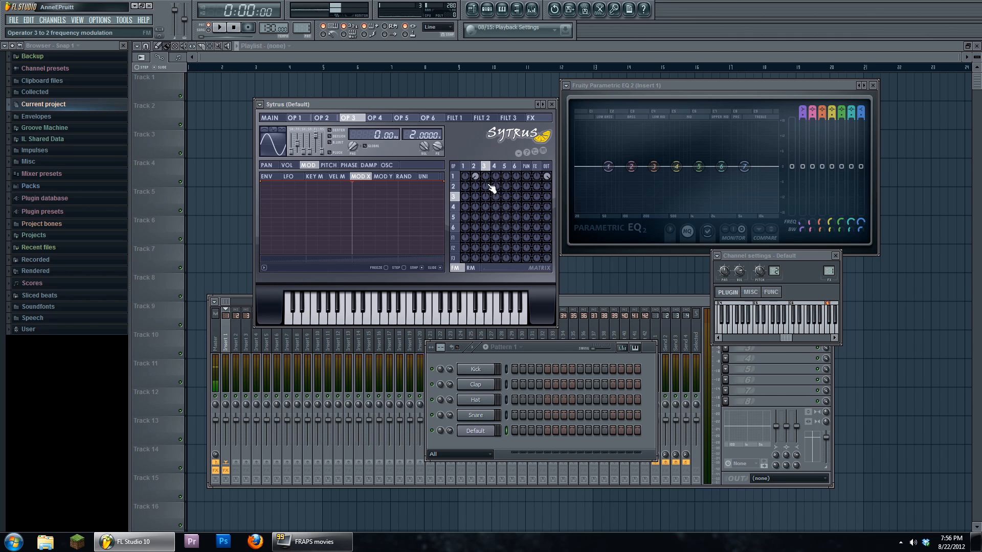
left_click(484, 176)
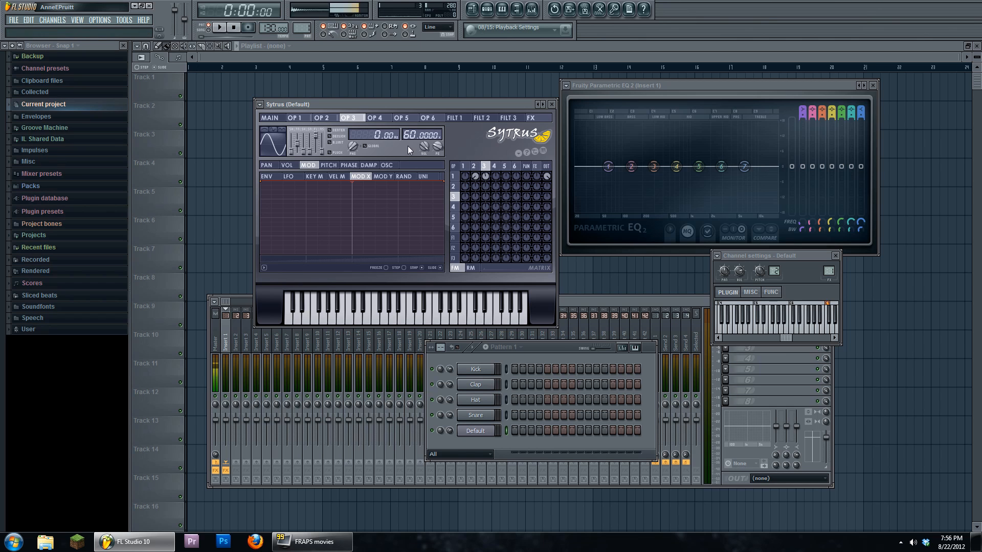
left_click(269, 117)
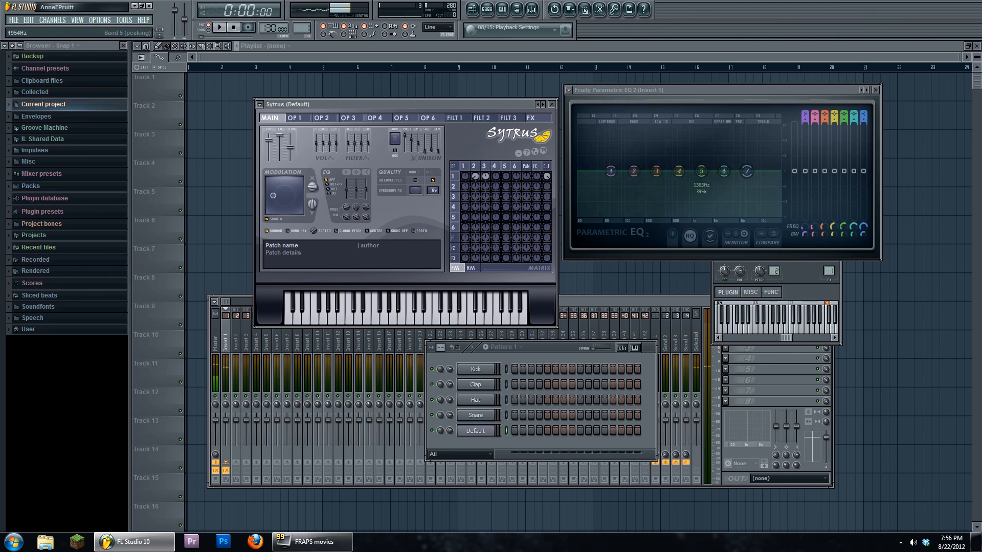
Boost and shift EQ band 6's peak, then close the master channel's Parametric EQ 2 window
left_click_drag(725, 171, 735, 171)
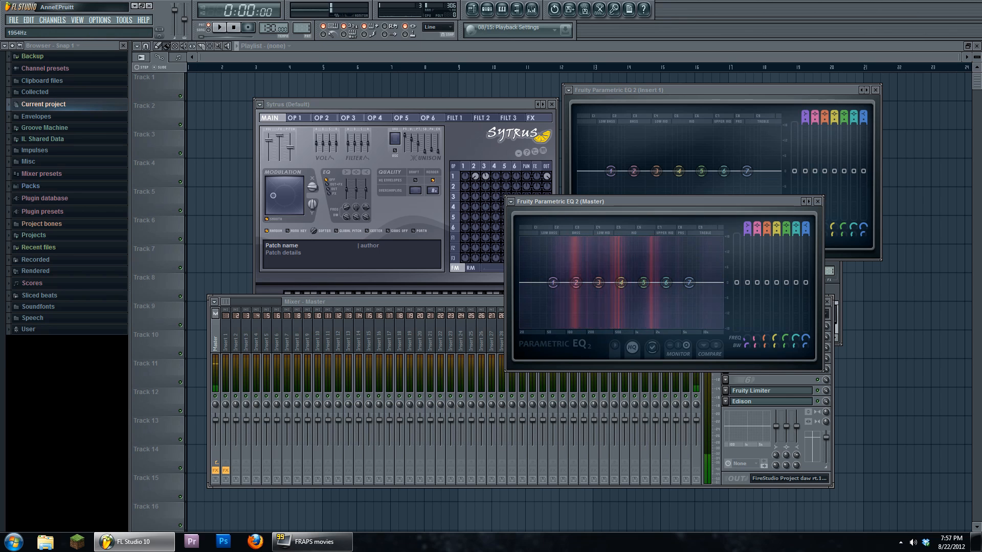
left_click(818, 201)
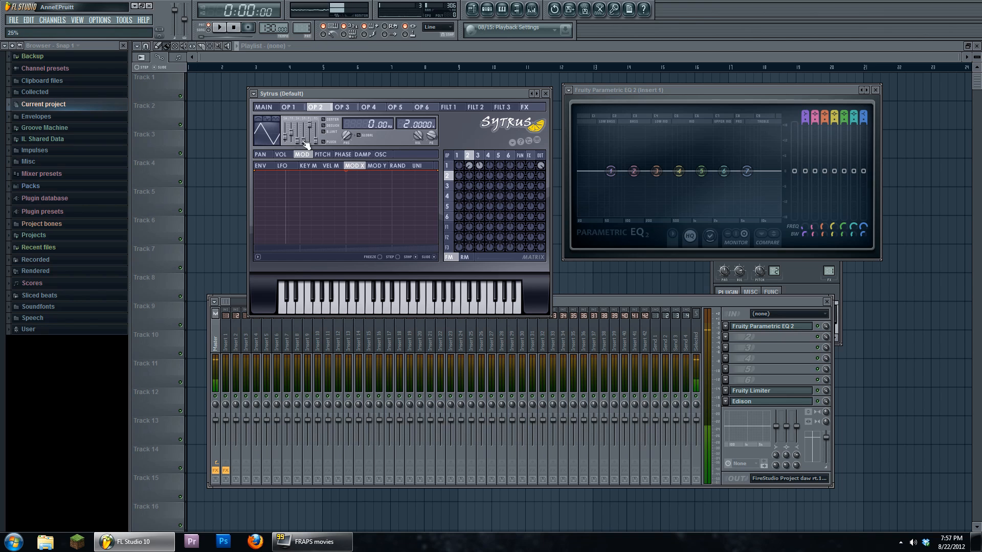
Switch Sytrus to its main settings page beside the insert 1 Parametric EQ 2
left_click(342, 107)
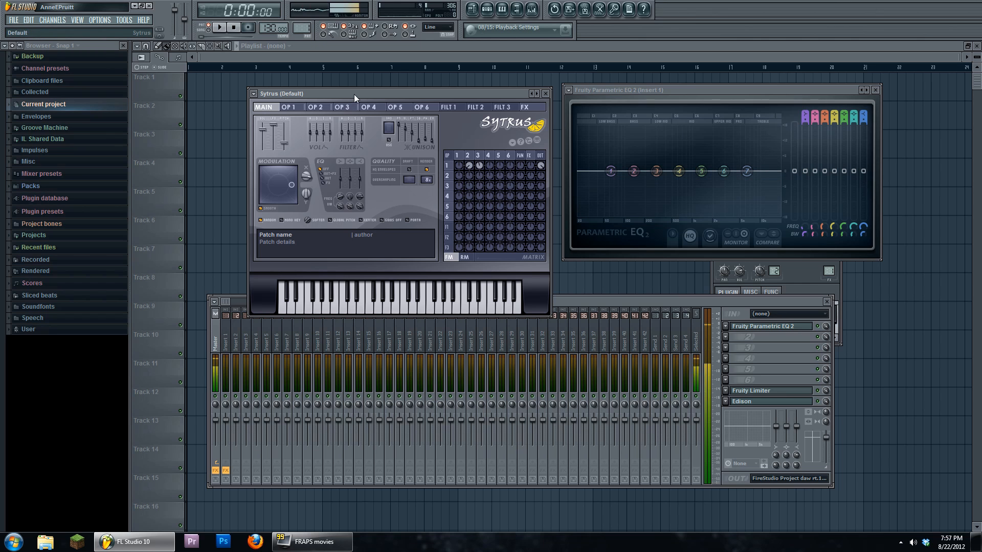
mouse_move(448, 150)
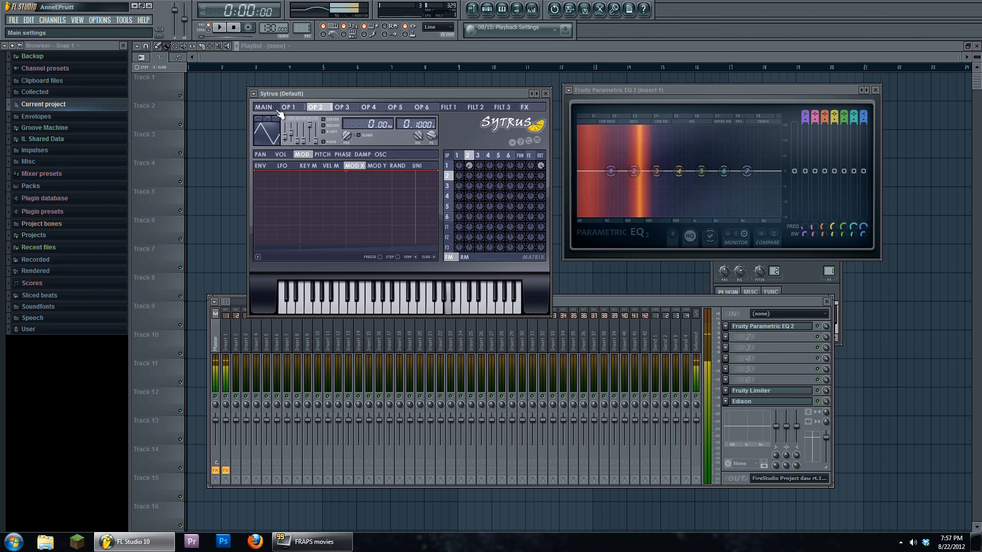
Restore operator 2's frequency ratio to 2.0000 on the OP 2 page
left_click(263, 106)
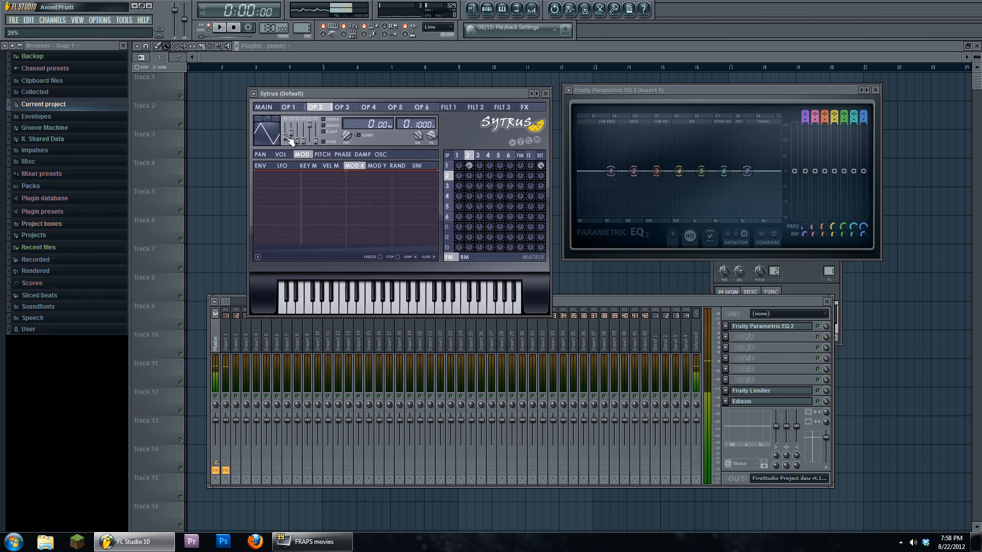
left_click(386, 295)
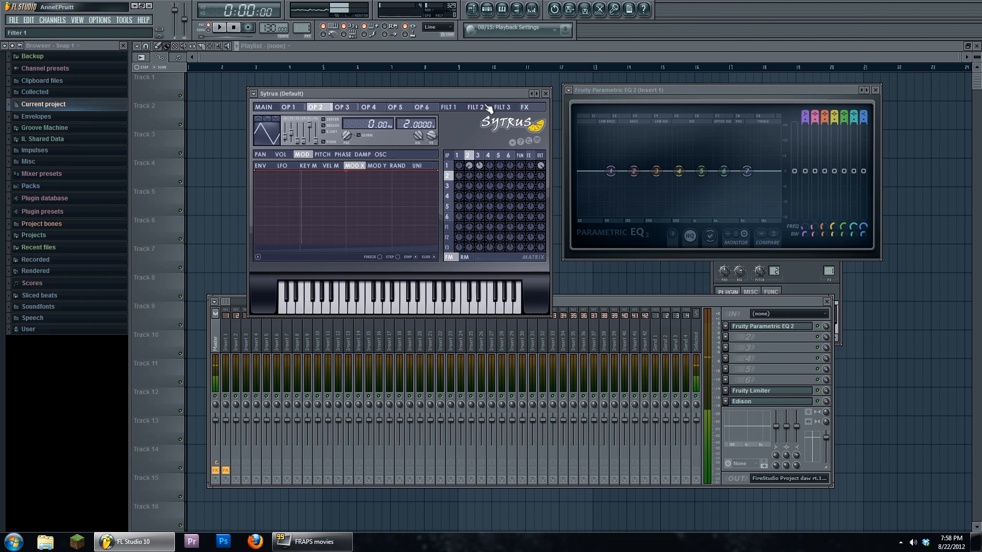
Close the mixer and reopen Sytrus from the Default channel with operator 2's ratio at 0.1000
left_click(264, 107)
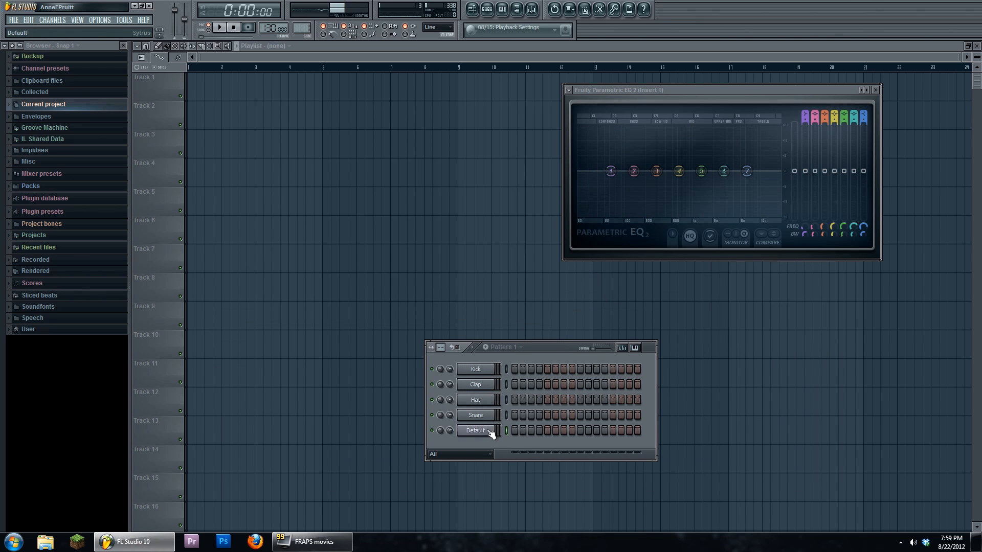
left_click(474, 430)
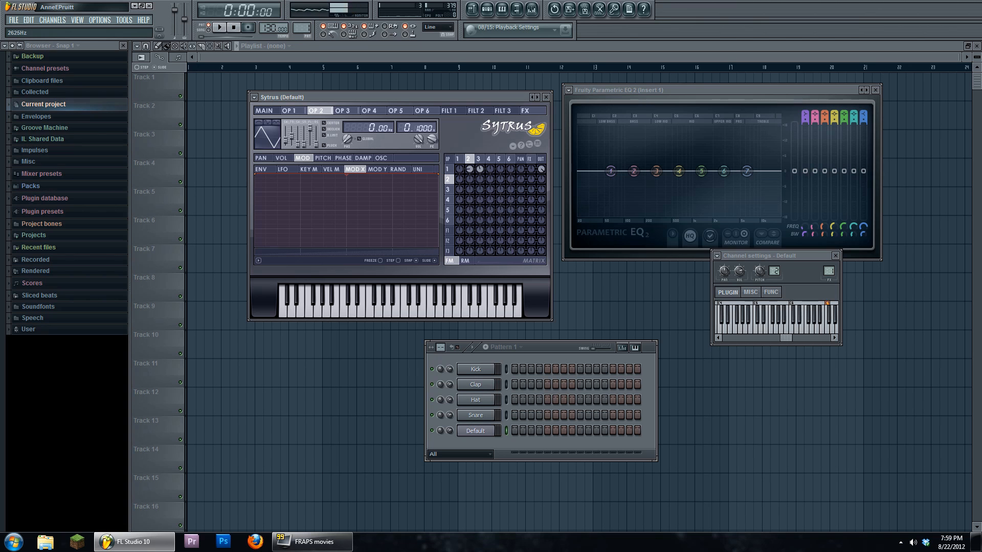
mouse_move(809, 171)
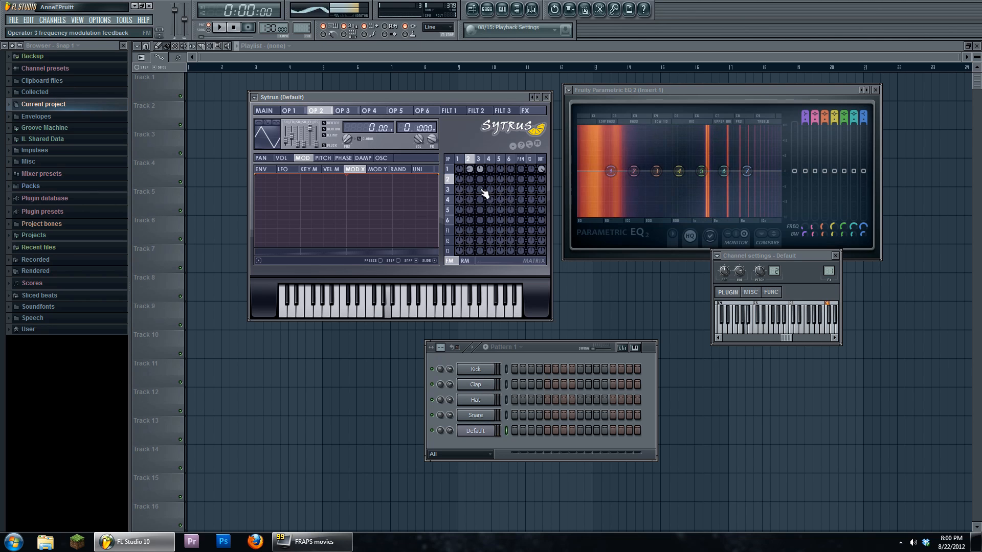
Adjust operator 3's FM feedback in the matrix and sweep the frequencies of EQ bands 2 and 4
left_click_drag(610, 170, 632, 191)
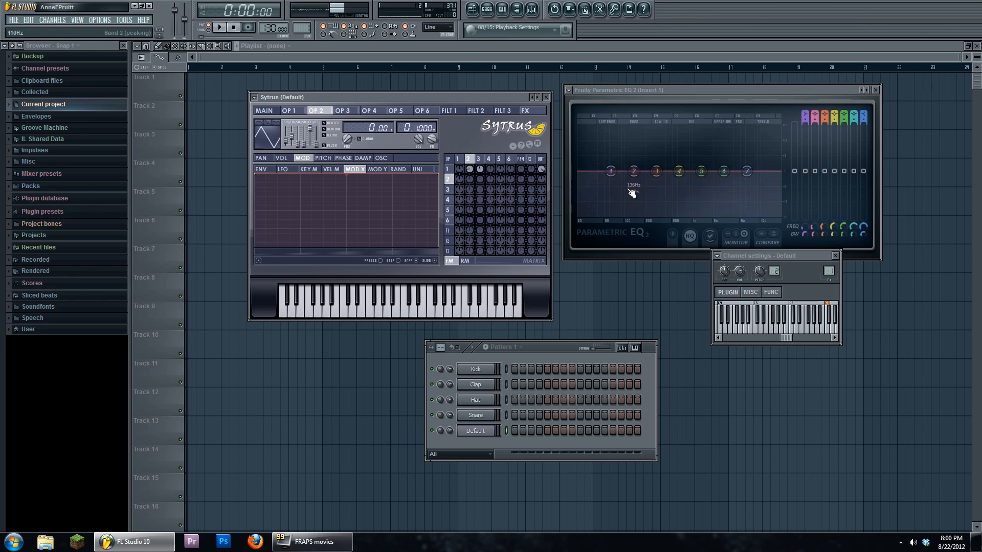
left_click_drag(634, 171, 633, 188)
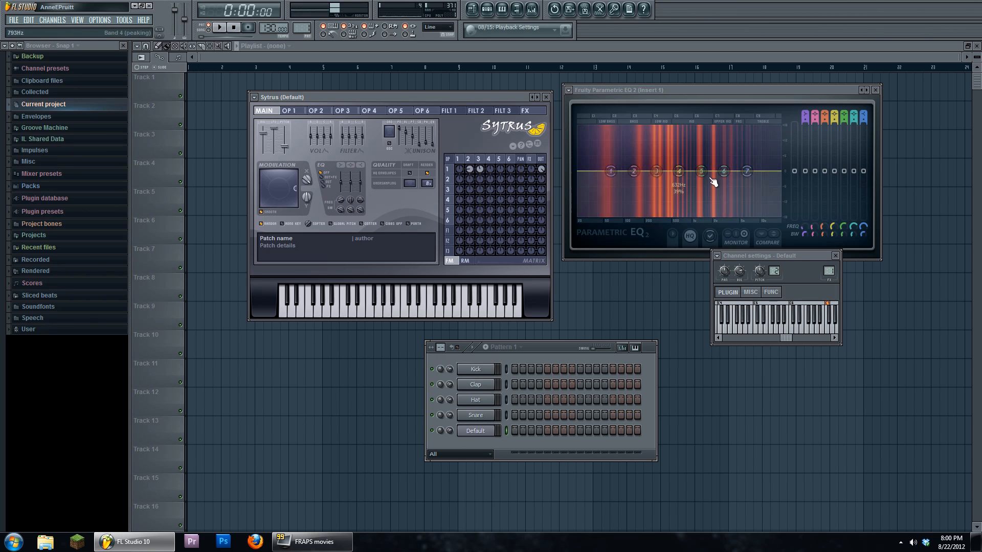
left_click_drag(701, 185, 702, 192)
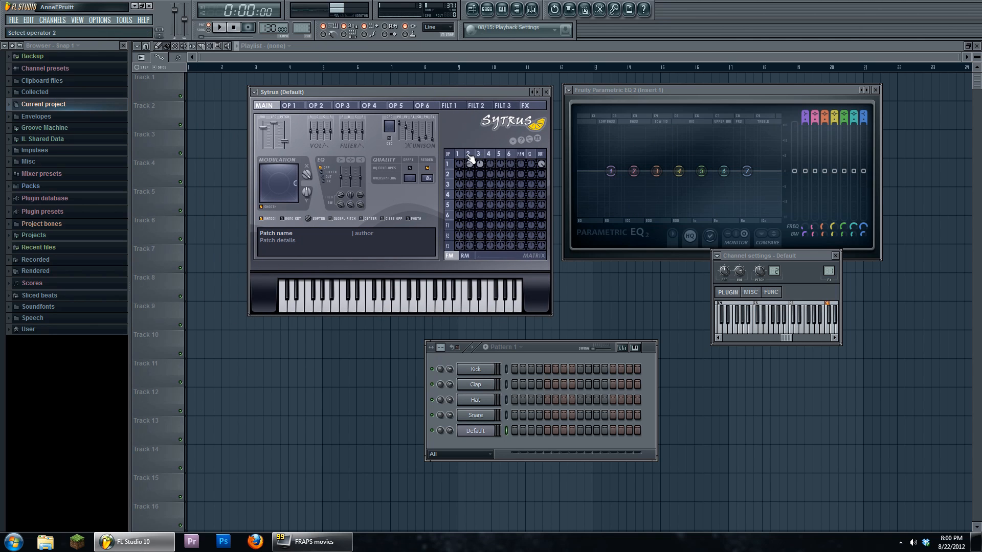
Draw extra high harmonic bars into operator 2's oscillator, rippling its waveform edge
left_click(488, 154)
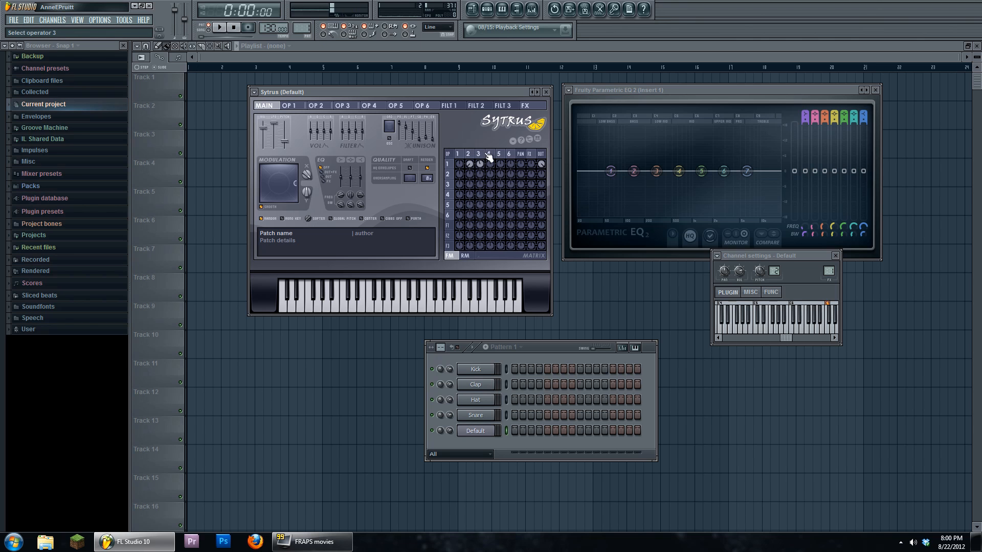
left_click(316, 105)
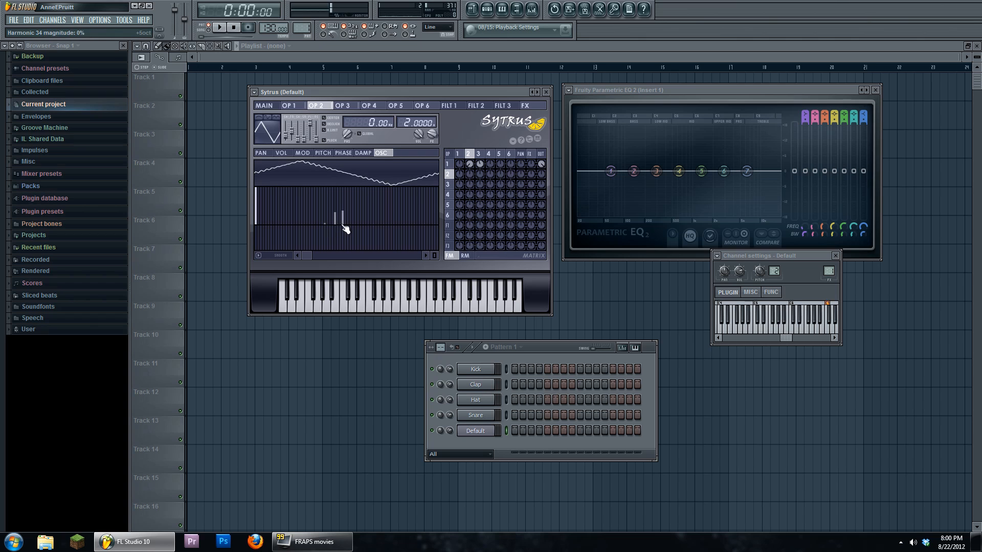
left_click_drag(344, 226, 332, 222)
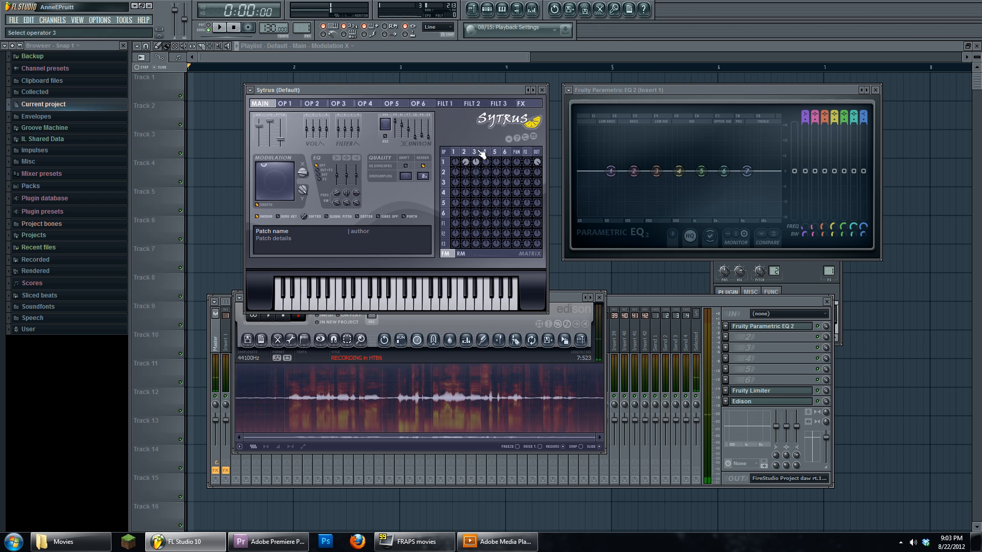
Review the OP 3, OP 2 and OP 1 oscillators (OP 3 at ratio 64.0000), then play the patch from MAIN
left_click(311, 103)
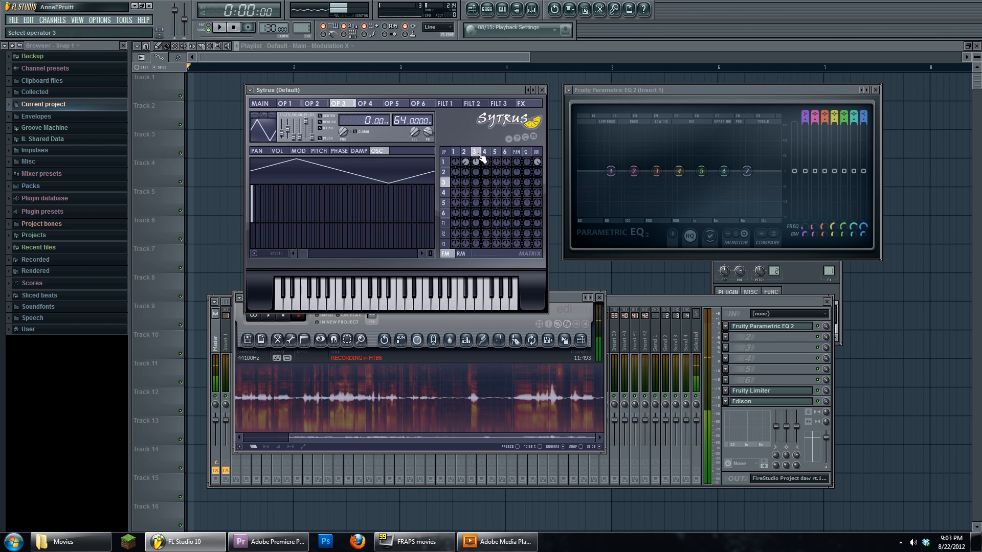
left_click(311, 102)
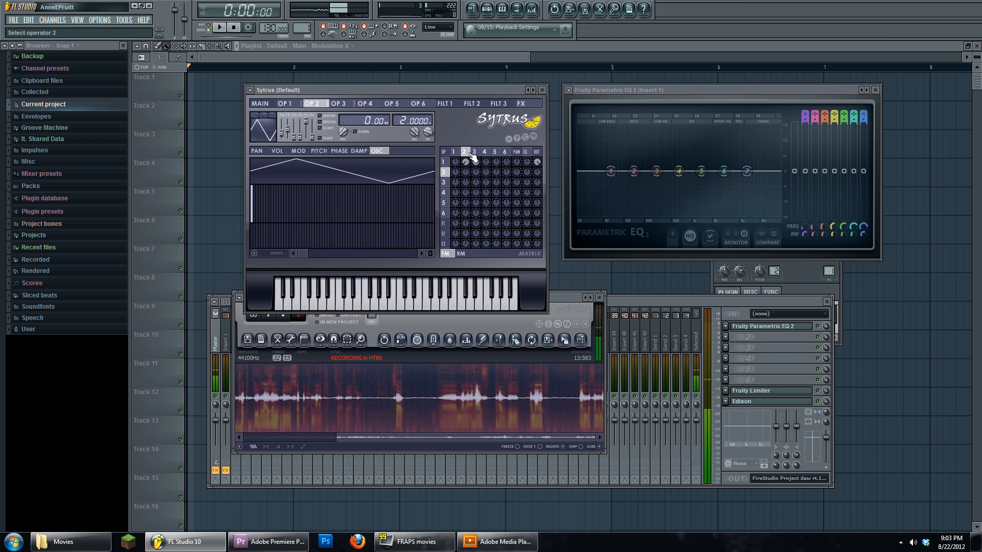
left_click(285, 103)
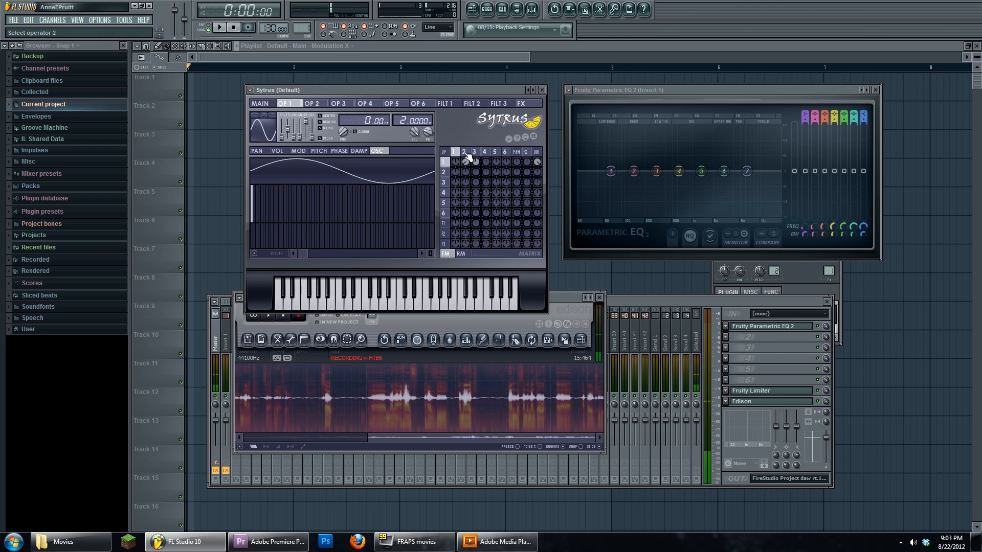
left_click(259, 104)
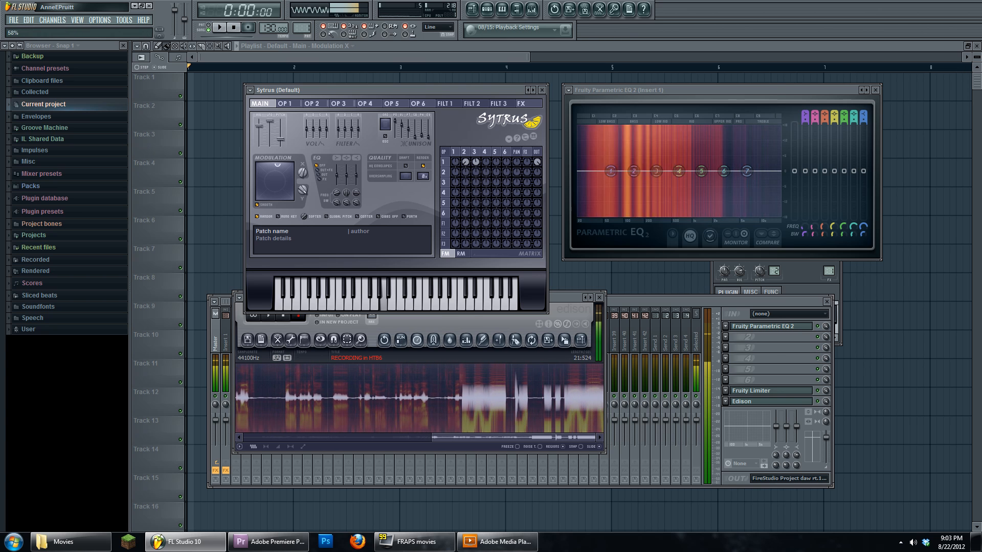
left_click(341, 103)
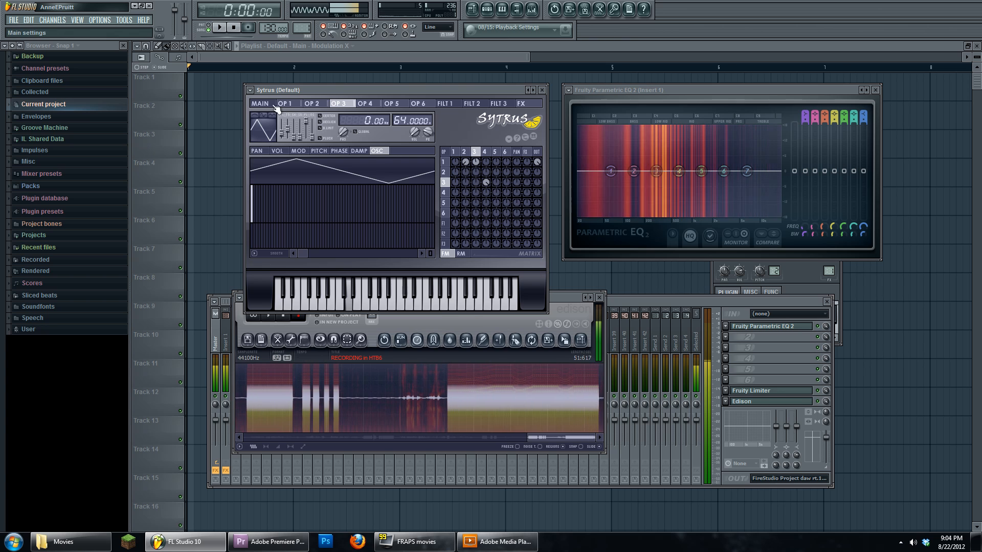
left_click(259, 103)
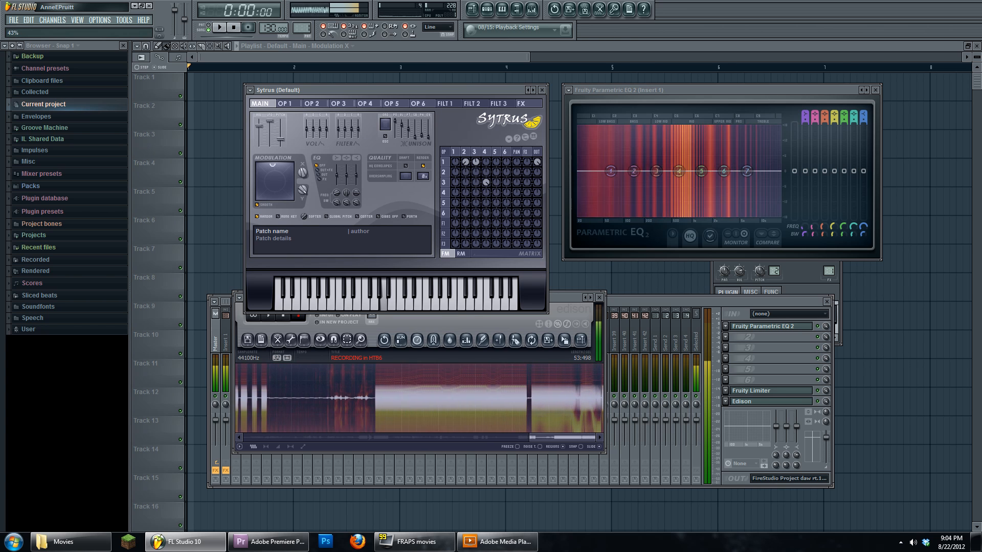